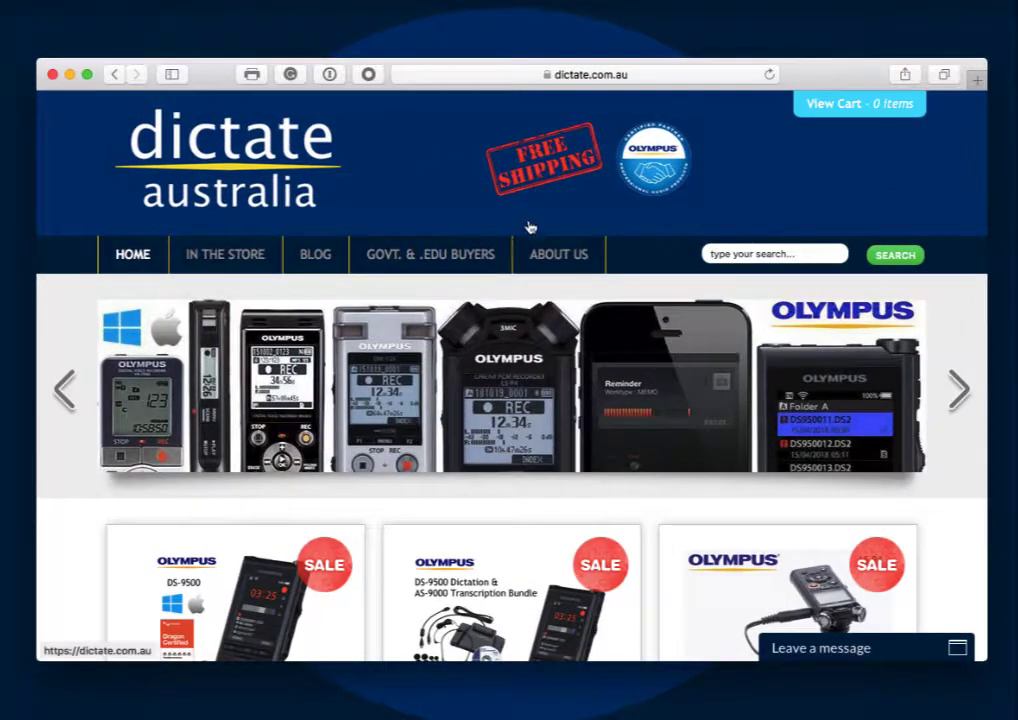
mouse_move(220, 84)
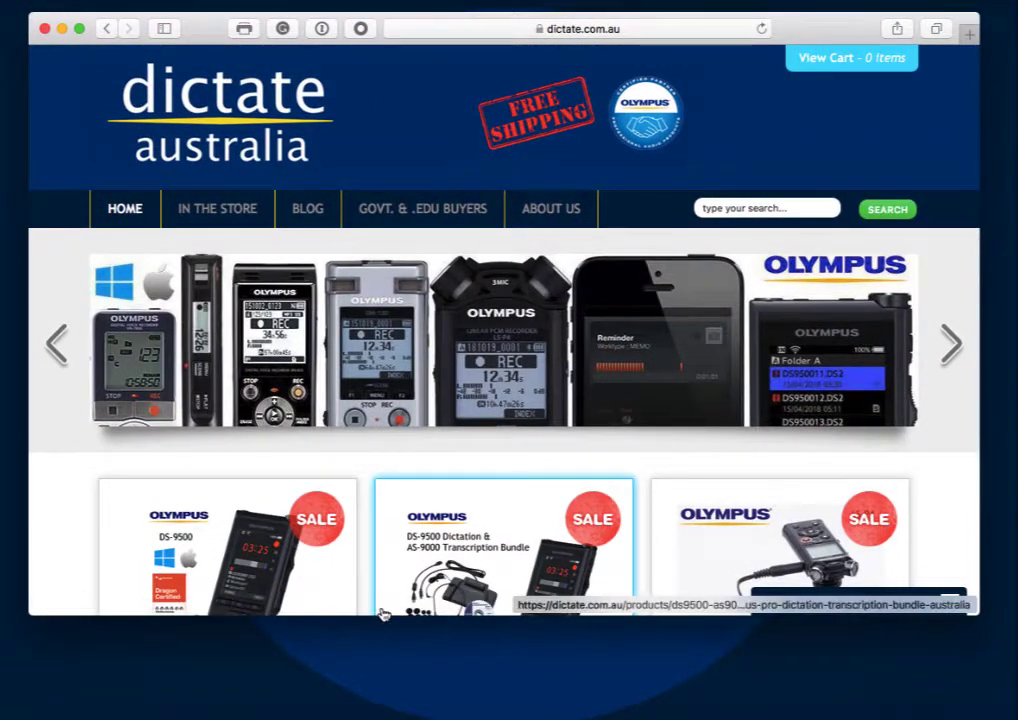
Step: Scroll the dictate.com.au homepage down to the footer's Useful Links section
scroll("down", 3)
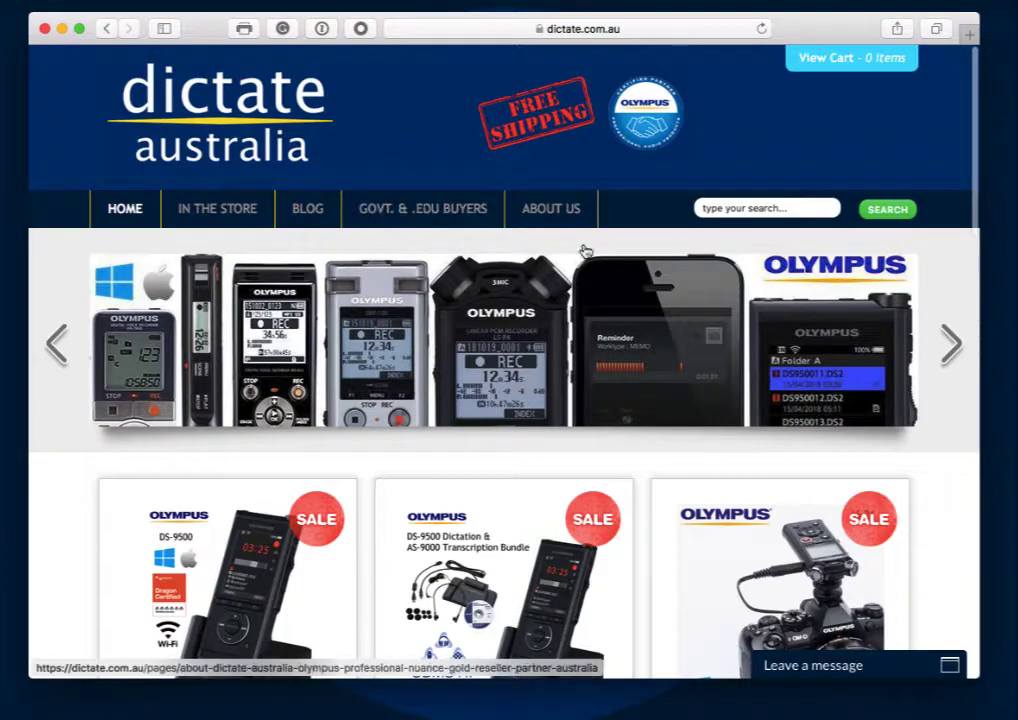
scroll("down", 3)
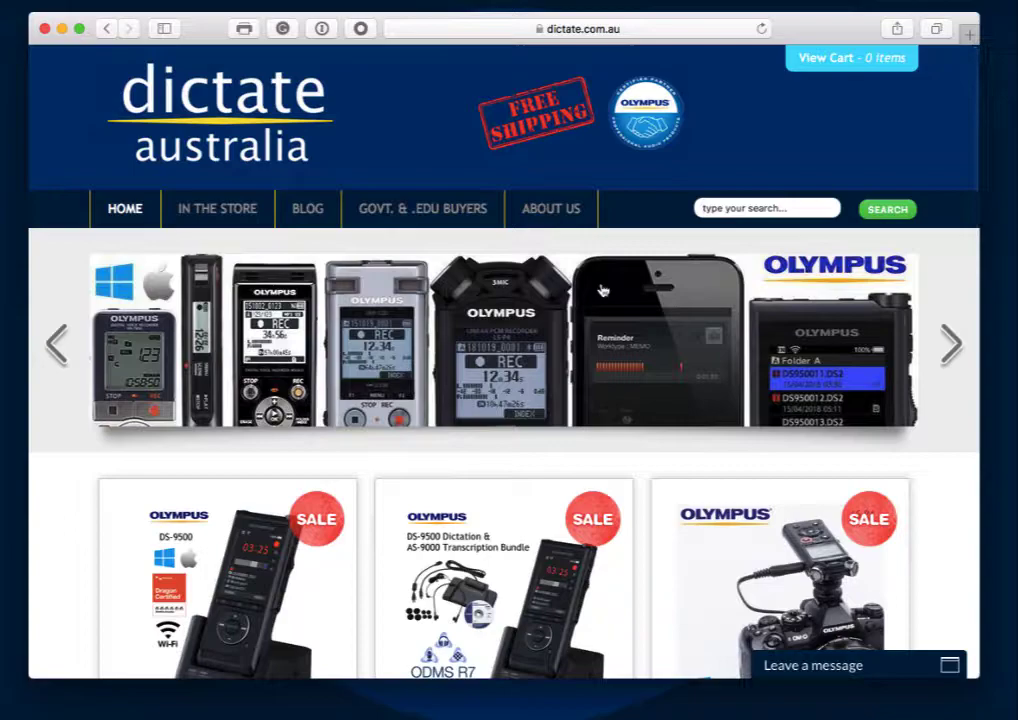
scroll("down", 3)
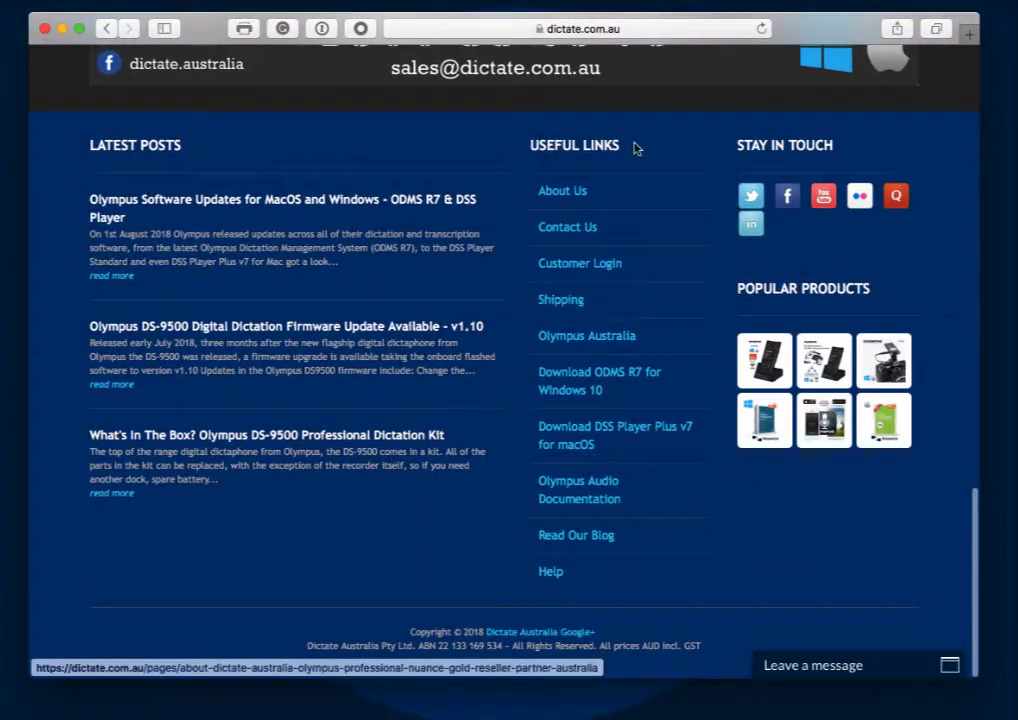
mouse_move(622, 432)
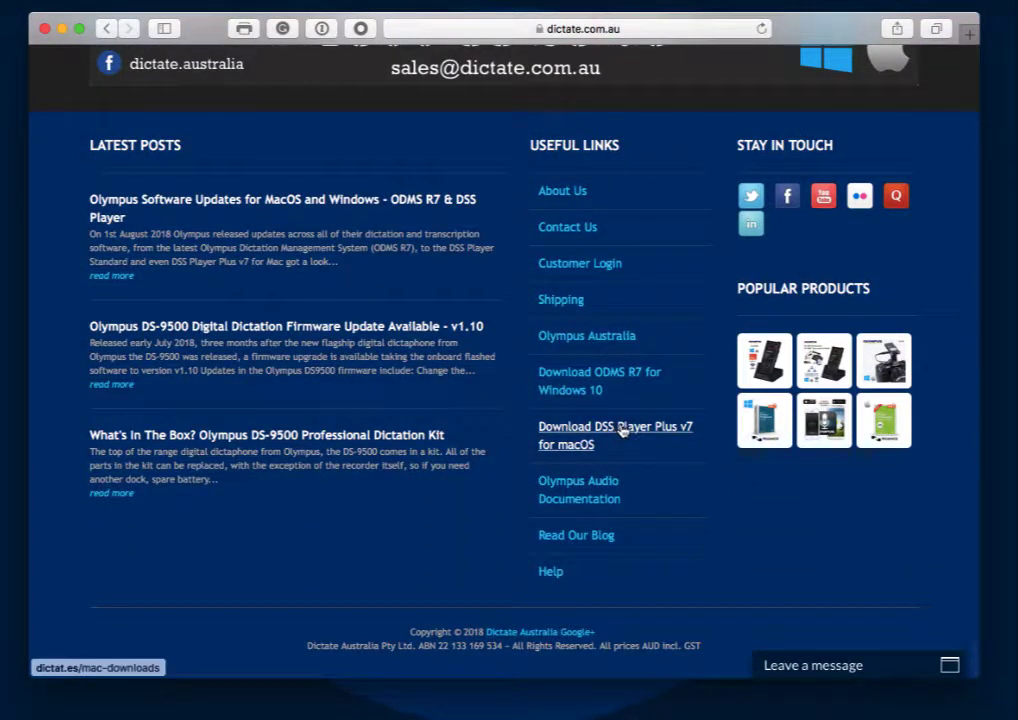
Step: Follow the 'Download DSS Player Plus v7 for macOS' link to the opdsupport.com downloads page
left_click(616, 436)
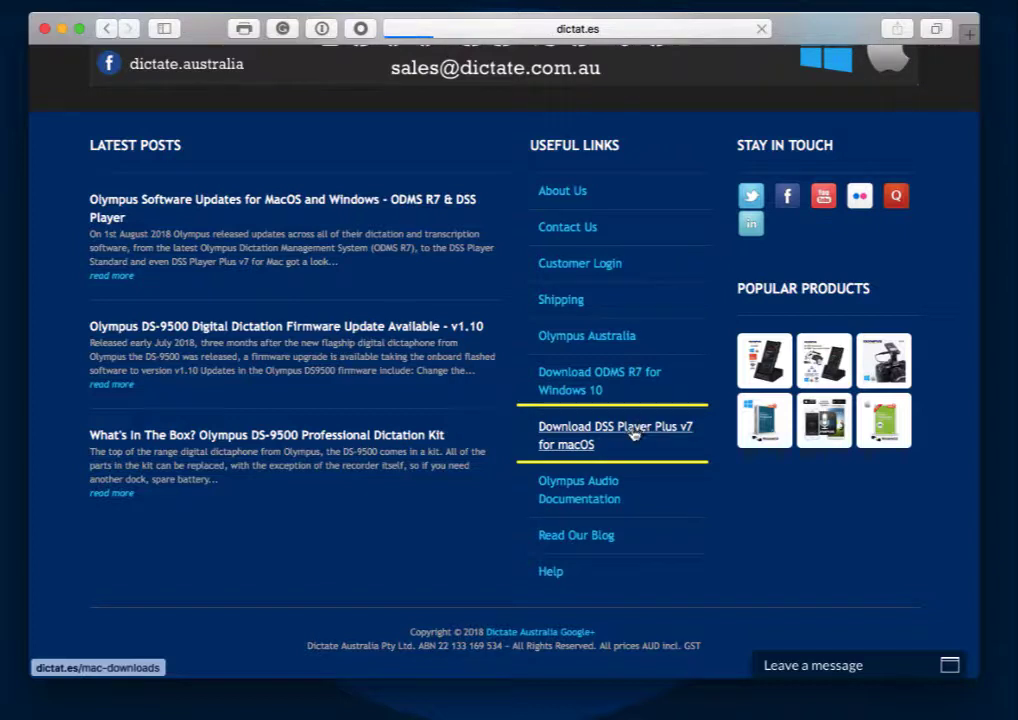
left_click(616, 426)
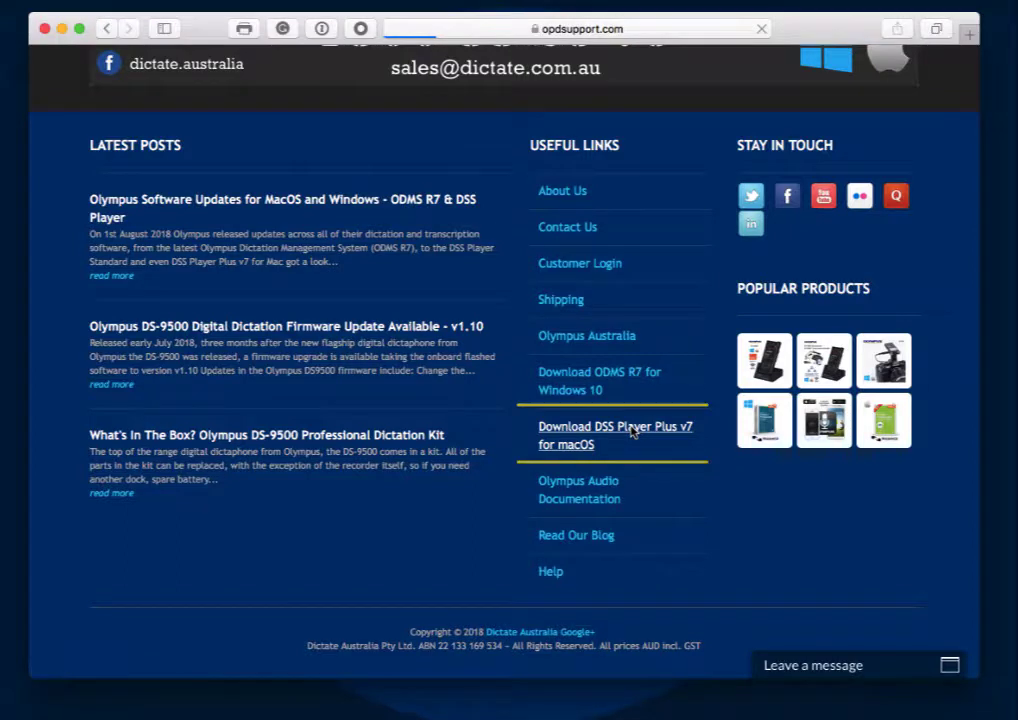
left_click(612, 436)
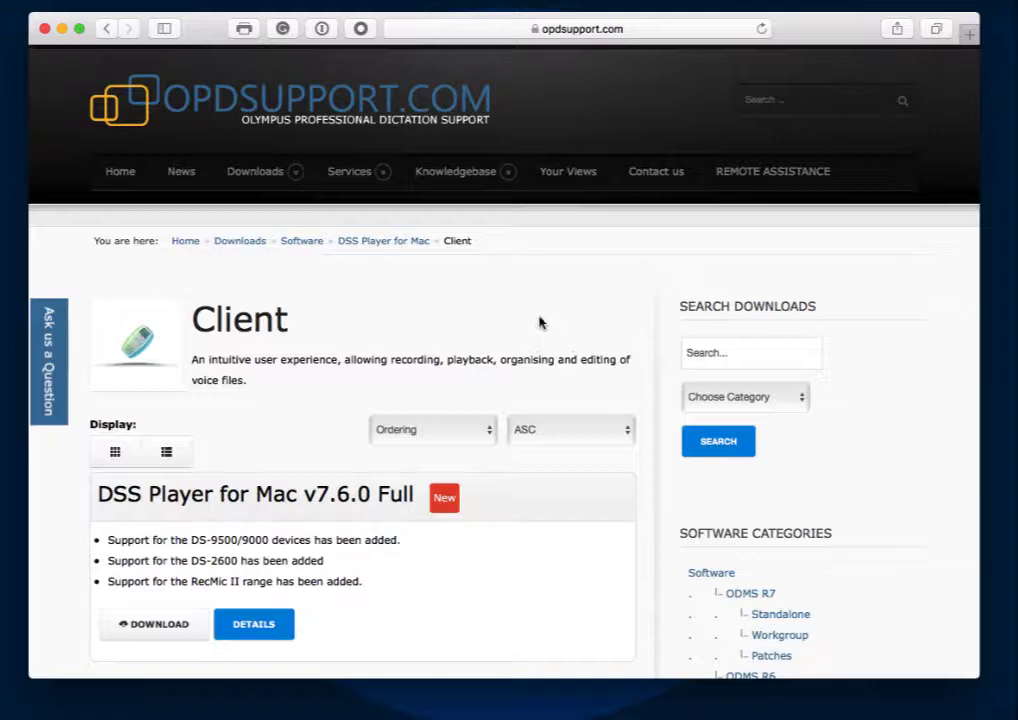
Step: Scroll the Client downloads page to reveal the DSS Player for Mac v7.6.0 Update listing
scroll("down", 3)
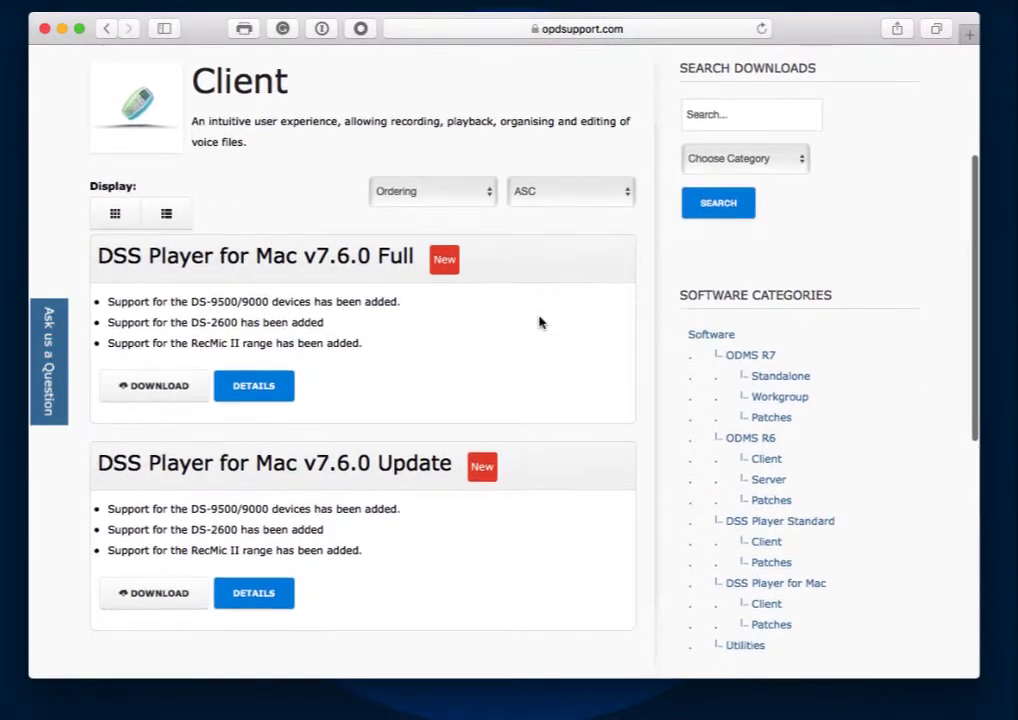
mouse_move(382, 474)
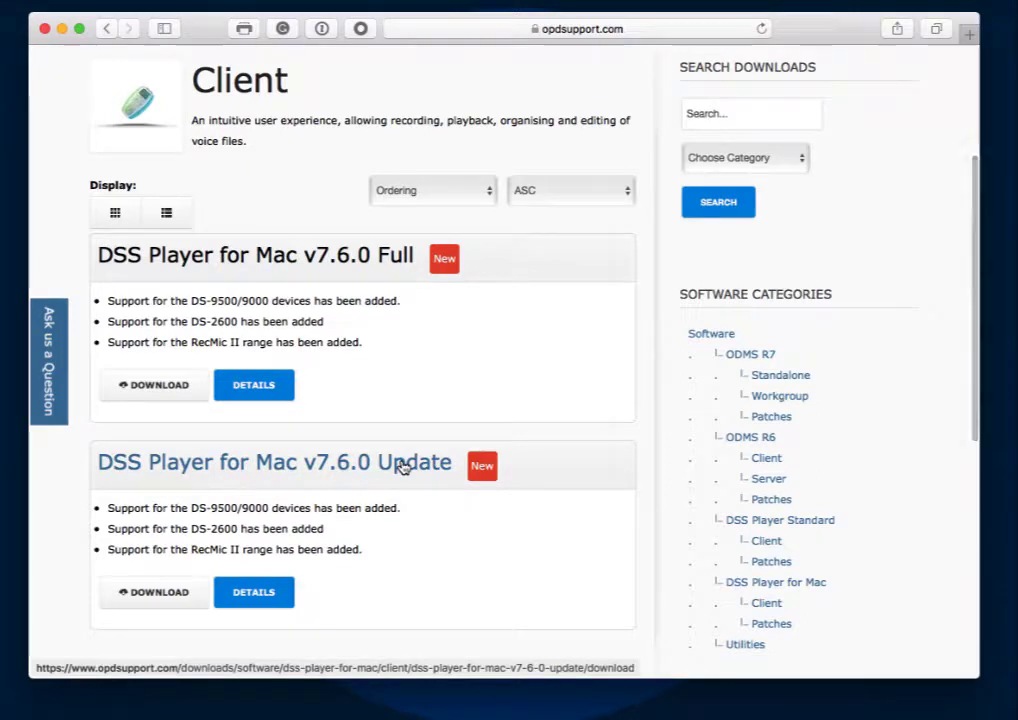
mouse_move(404, 468)
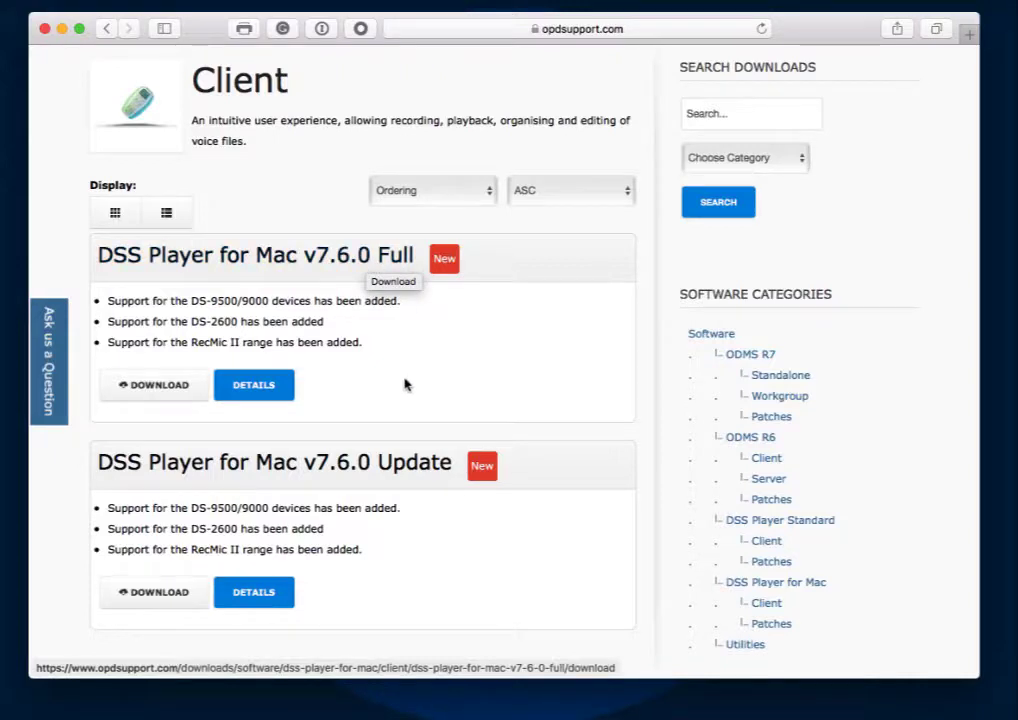
mouse_move(364, 336)
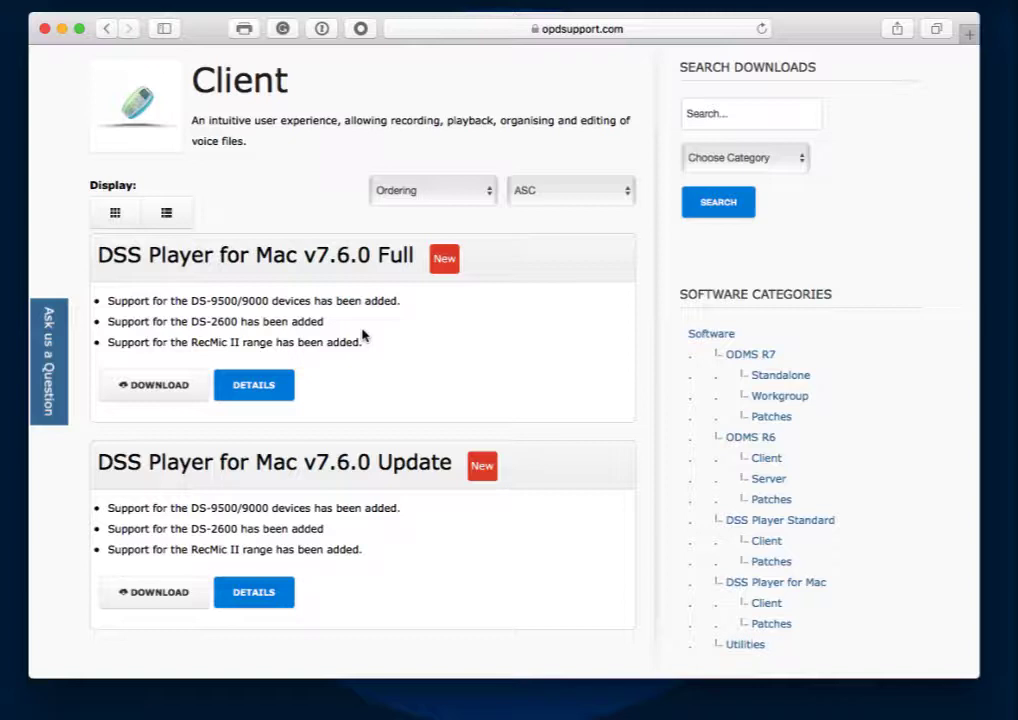
mouse_move(352, 330)
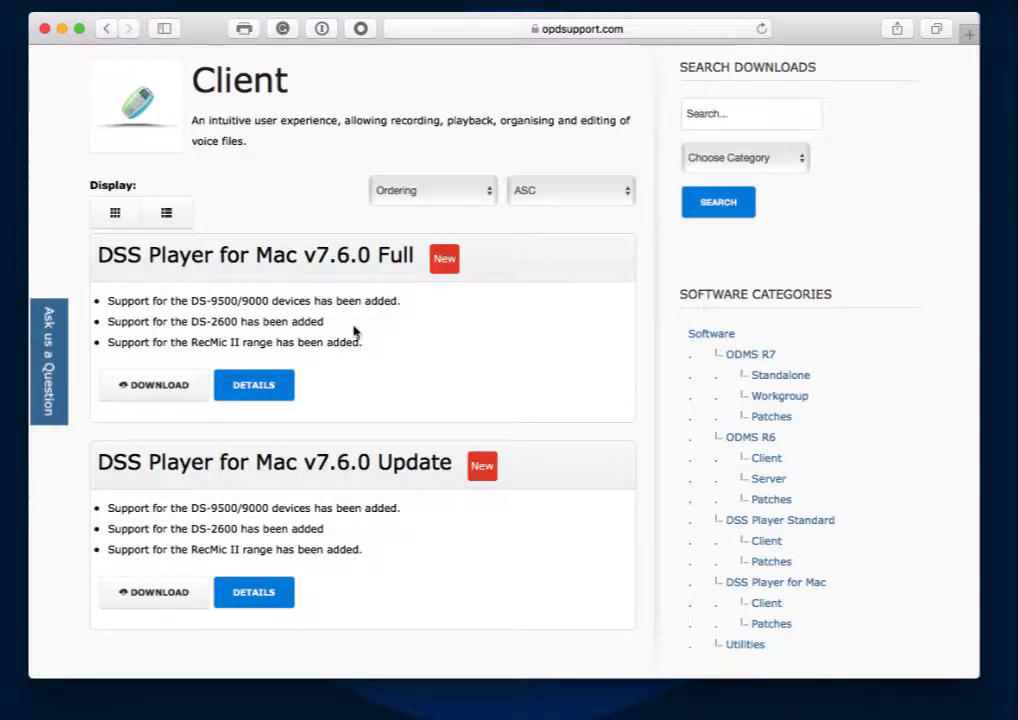
mouse_move(316, 320)
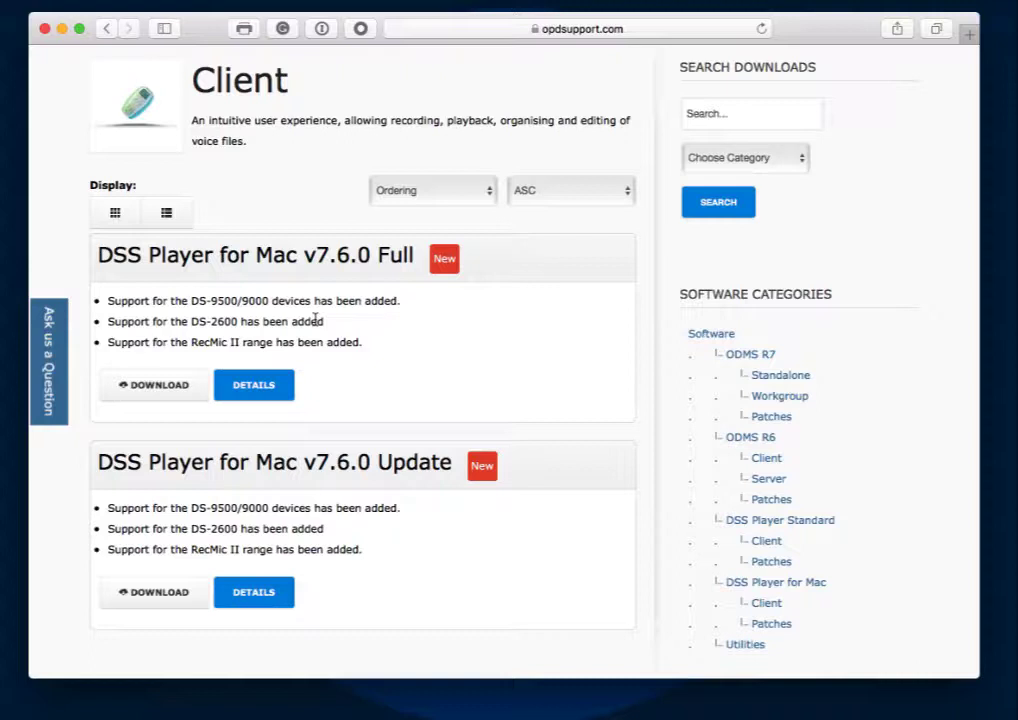
mouse_move(270, 318)
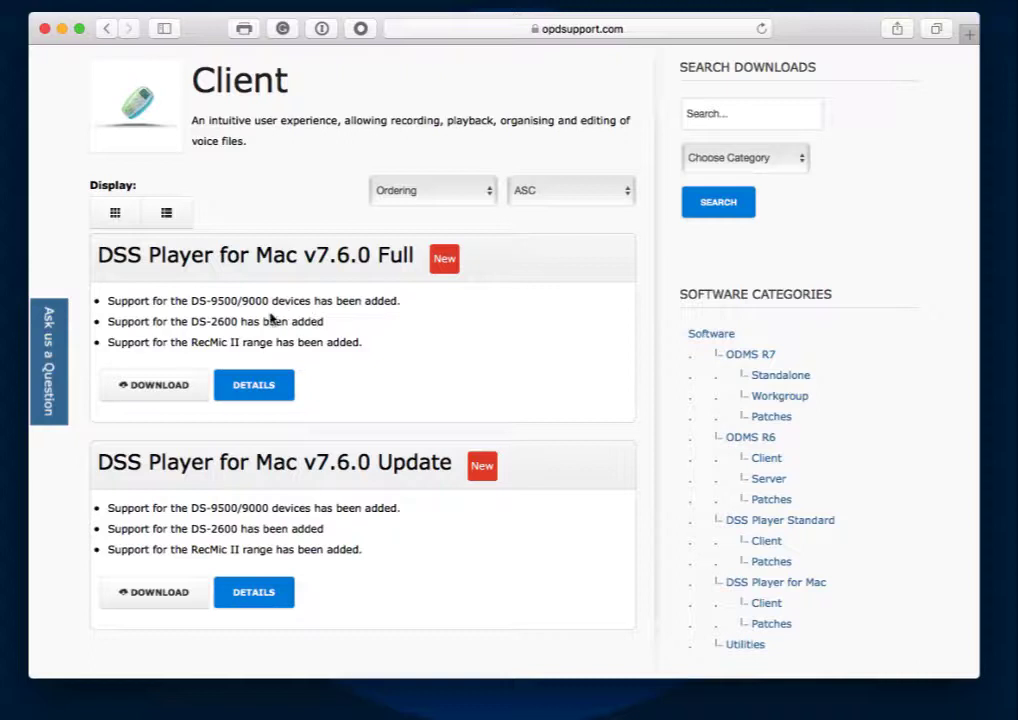
mouse_move(264, 320)
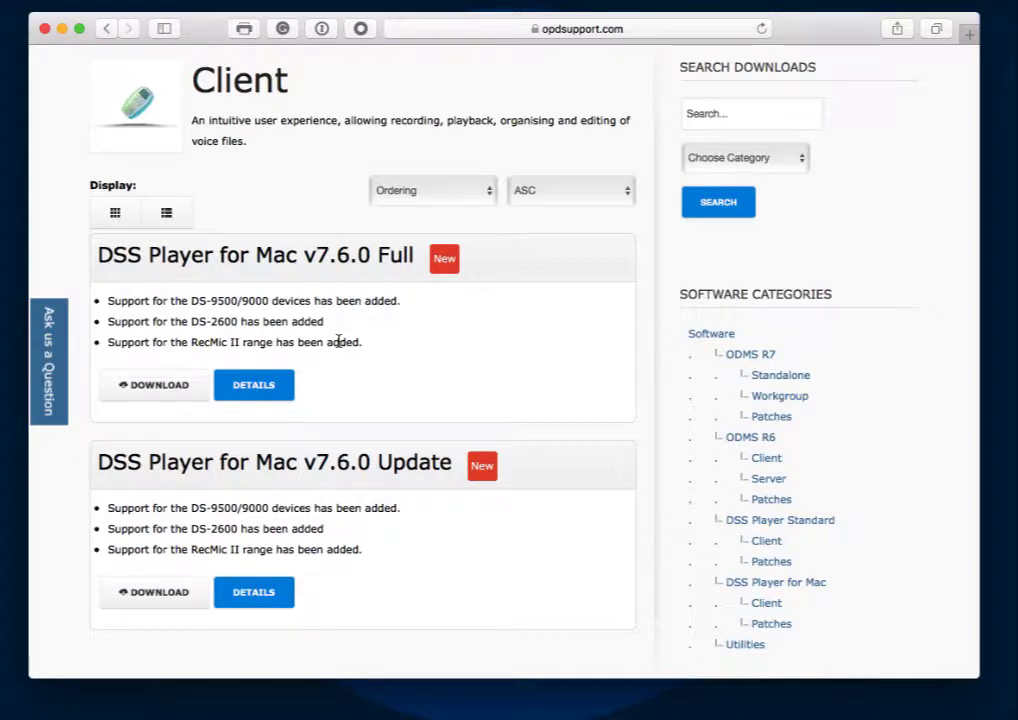
mouse_move(214, 444)
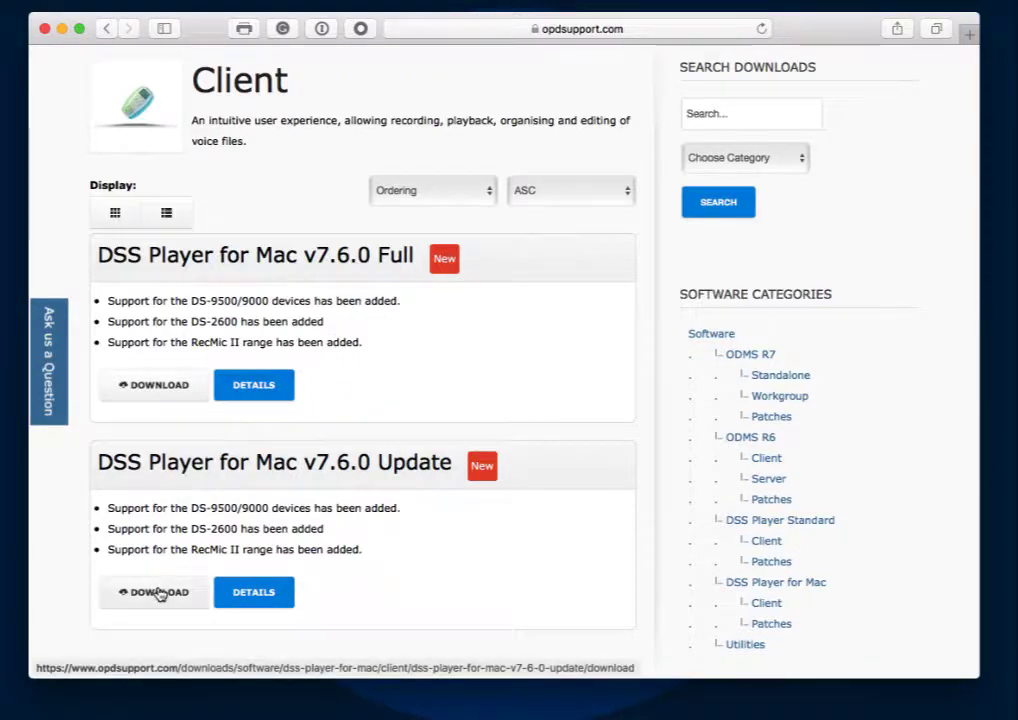
Step: Download the v7.6.0 Update, then dismiss DSS Player's About box showing version 7.5.4
left_click(154, 592)
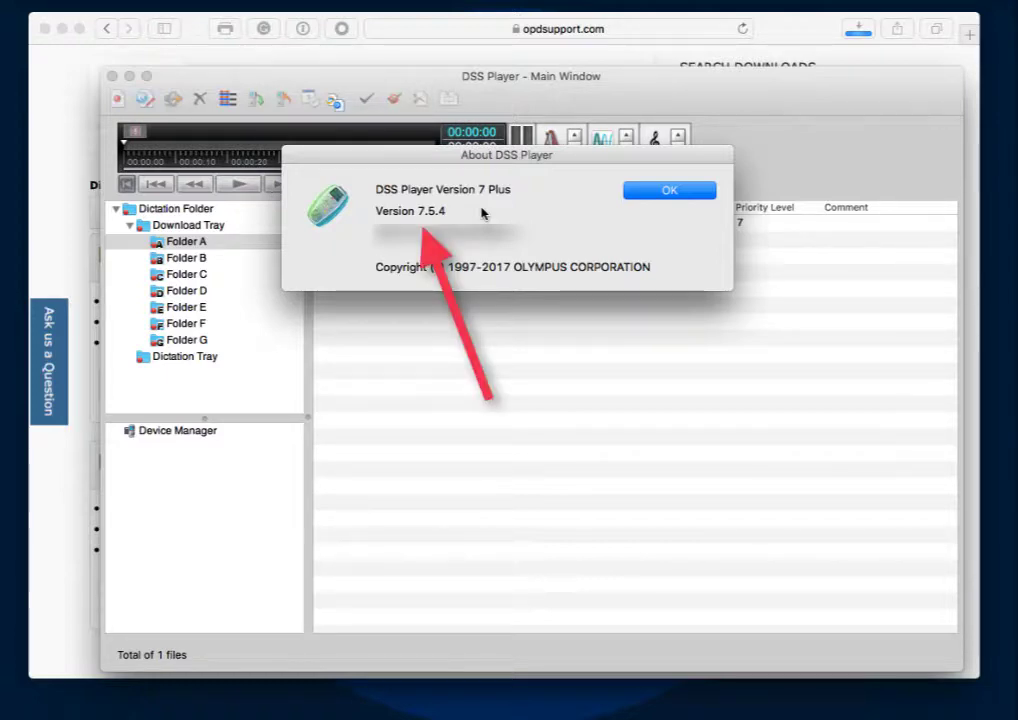
left_click(668, 190)
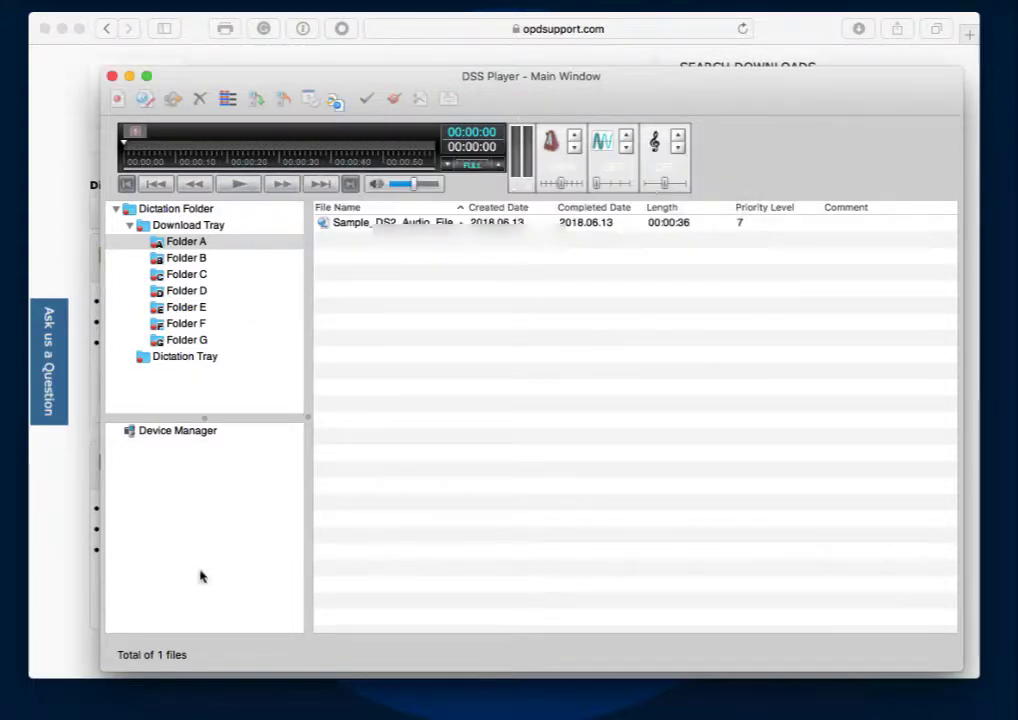
Step: In Finder's Downloads folder, mount DSSPlayerV760Update.dmg to reveal its Setup installer
left_click(120, 88)
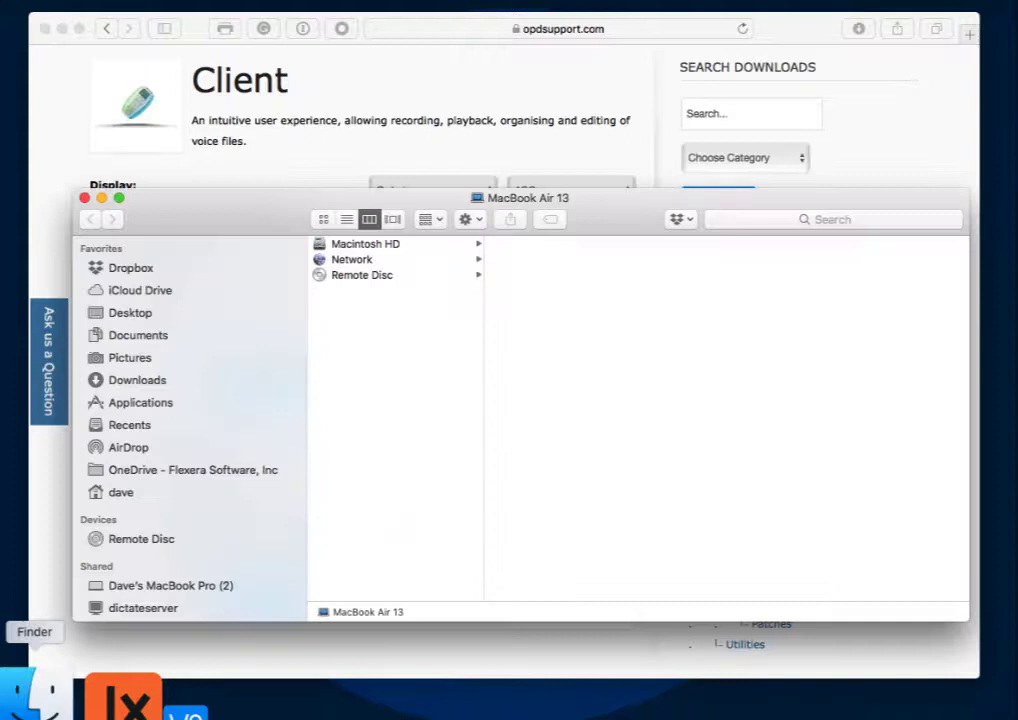
left_click(136, 380)
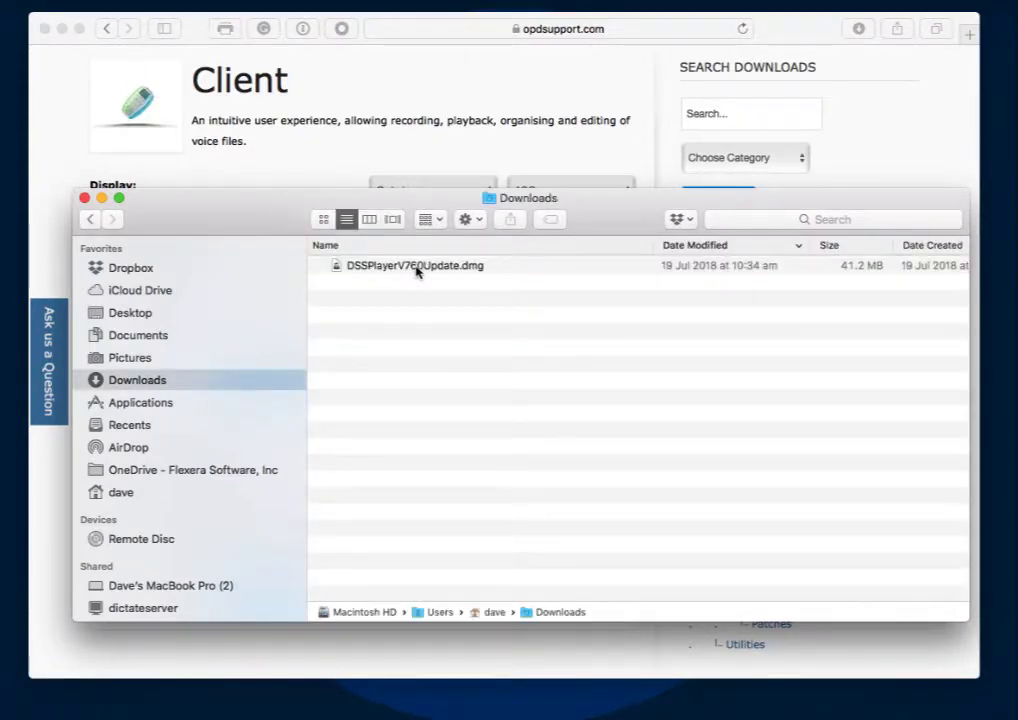
left_click(414, 264)
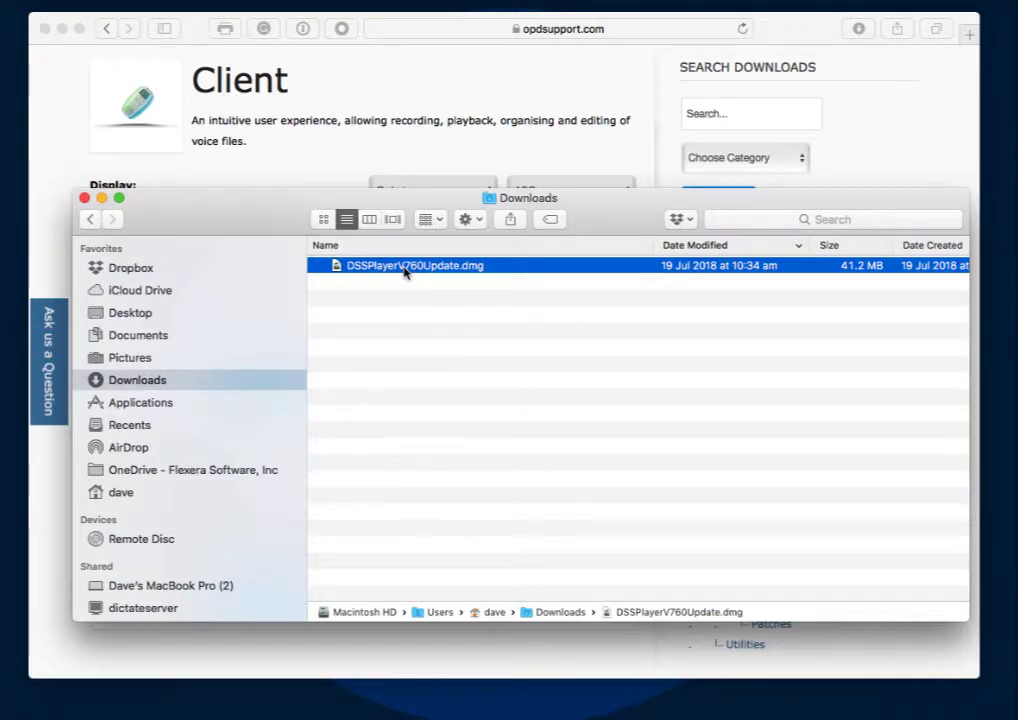
double_click(410, 264)
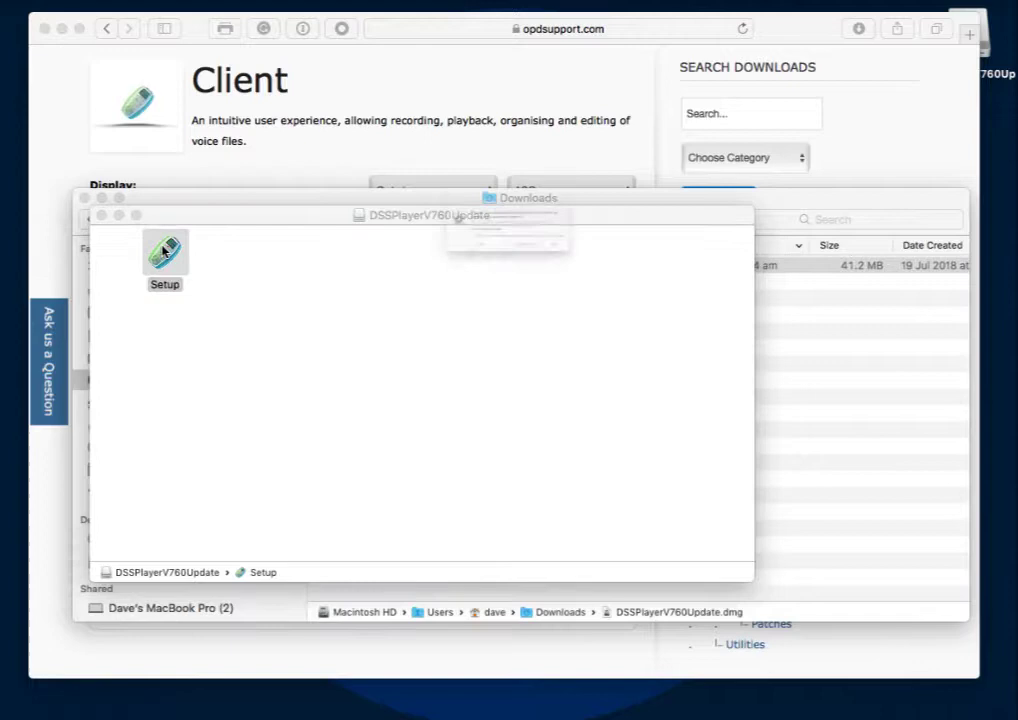
Step: Launch Setup, accepting the internet-download and 'not optimized' warnings to reach the installer's Introduction
double_click(164, 252)
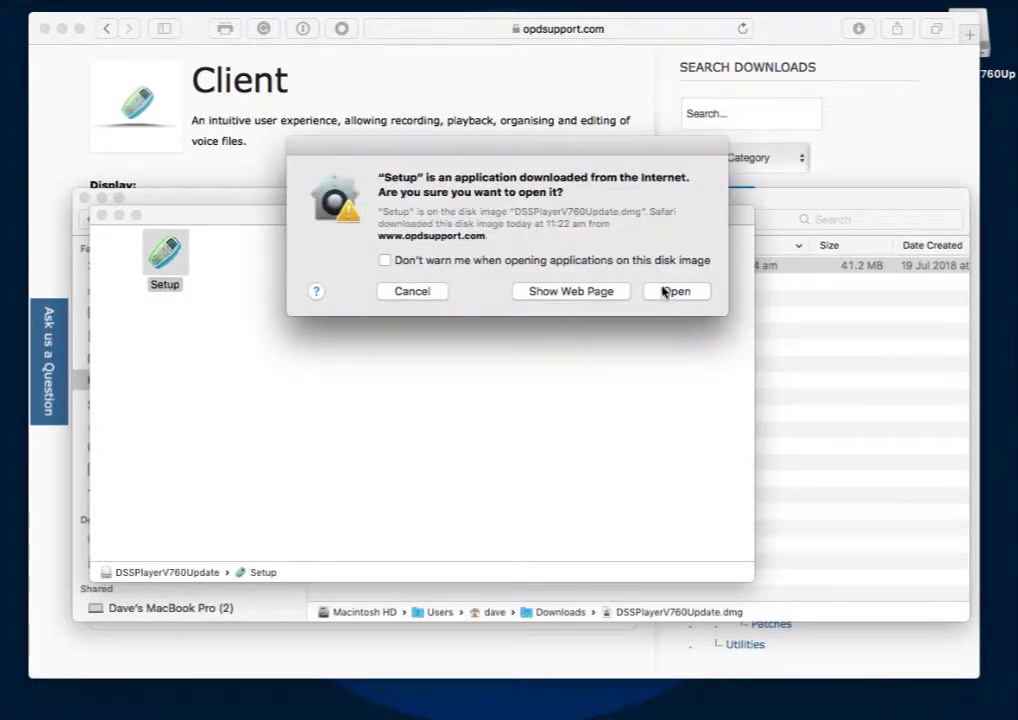
left_click(676, 292)
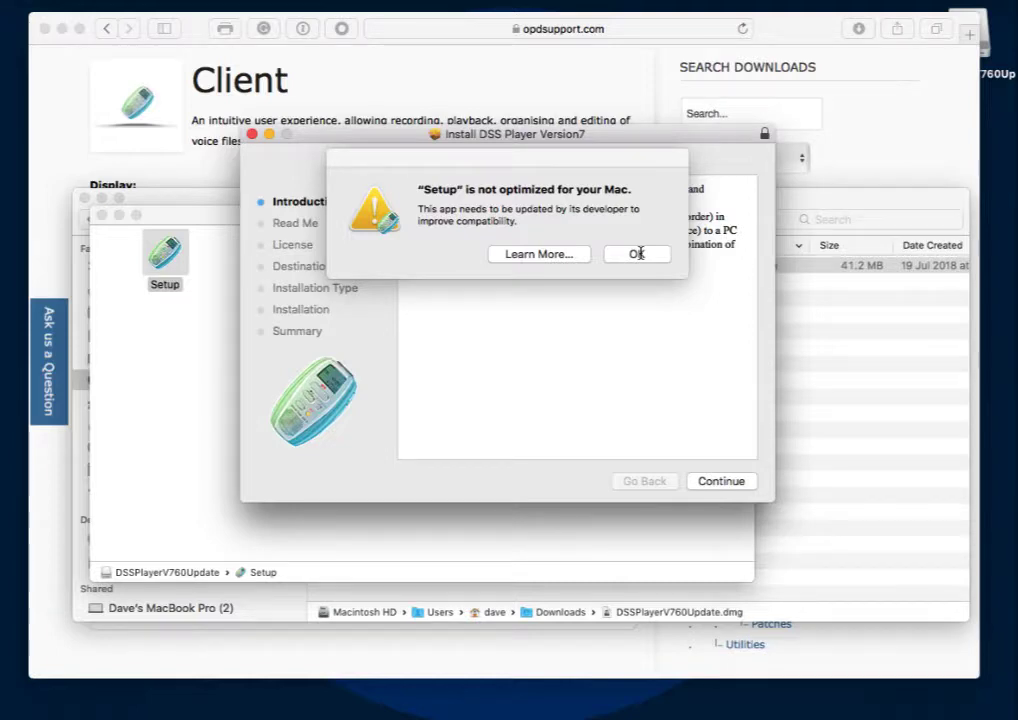
left_click(634, 252)
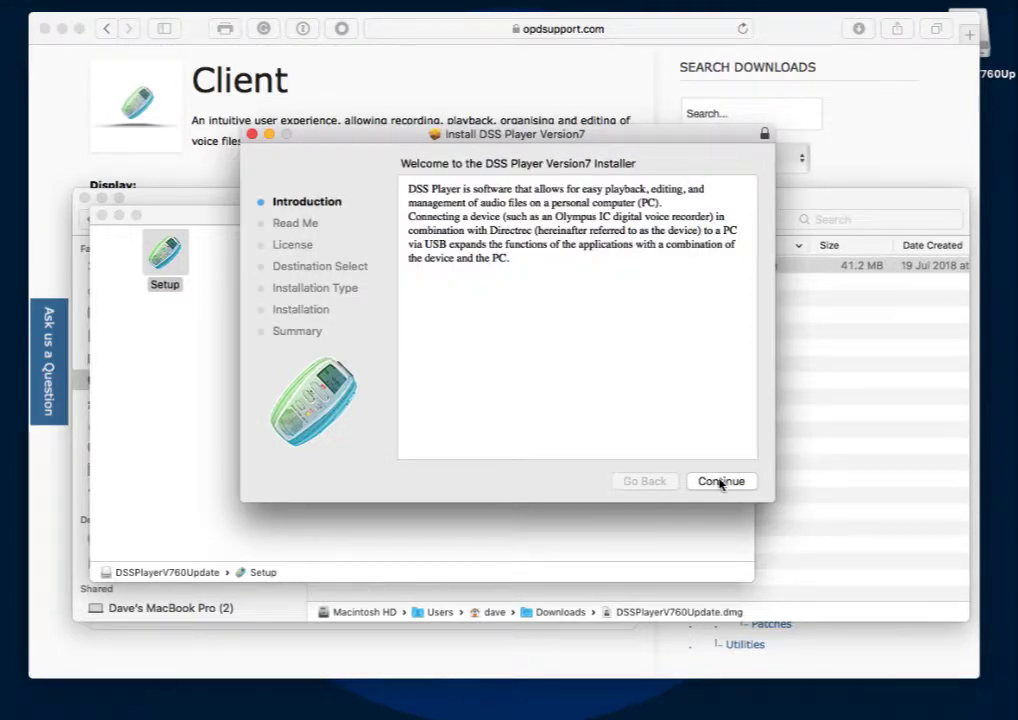
Step: Continue past the Introduction, read through the Read Me, and advance to the License Agreement
left_click(720, 480)
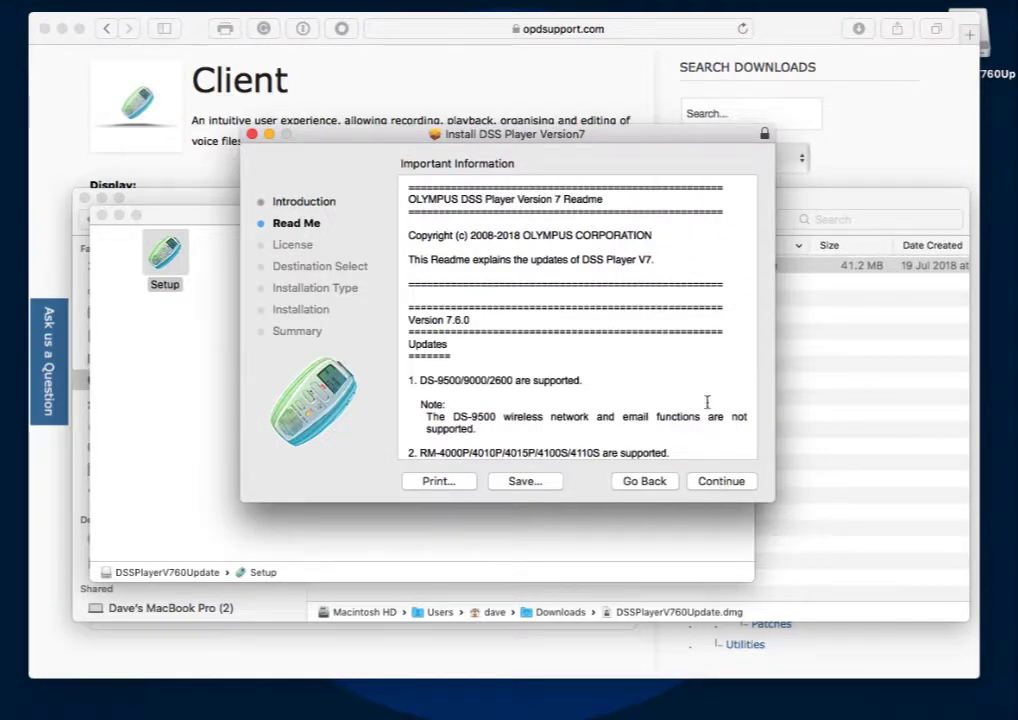
scroll("down", 3)
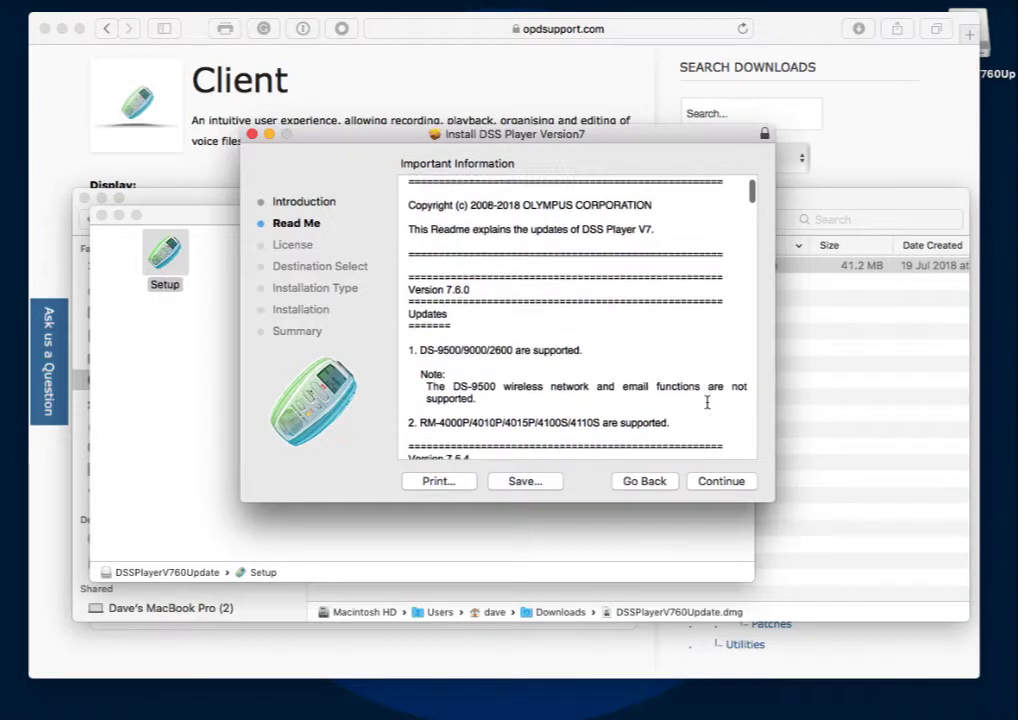
scroll("down", 3)
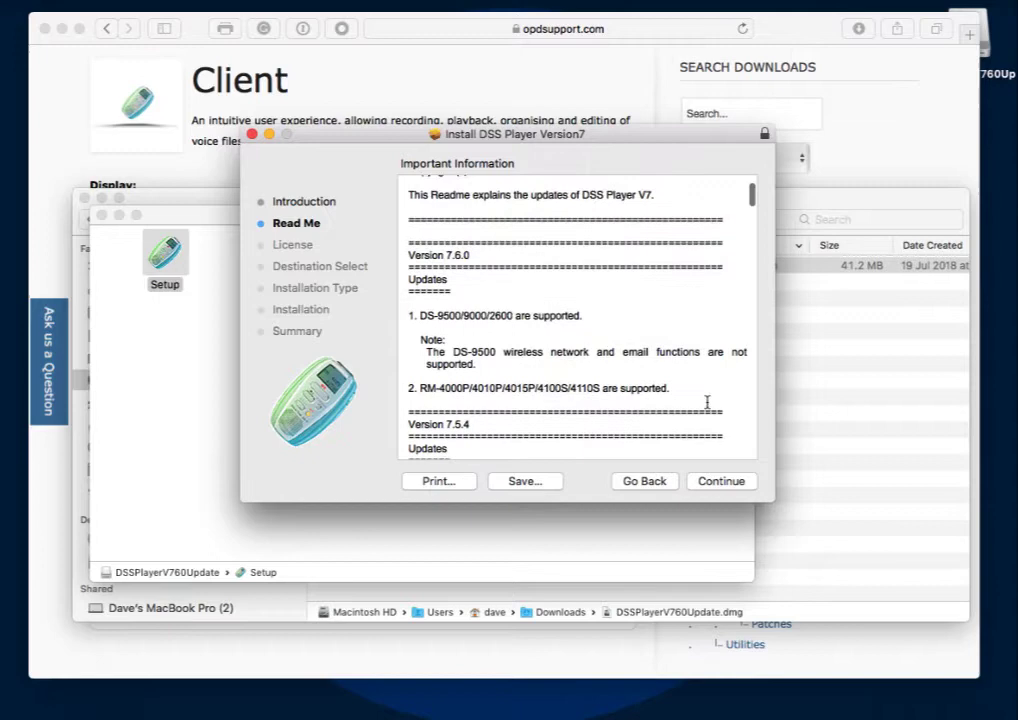
scroll("down", 3)
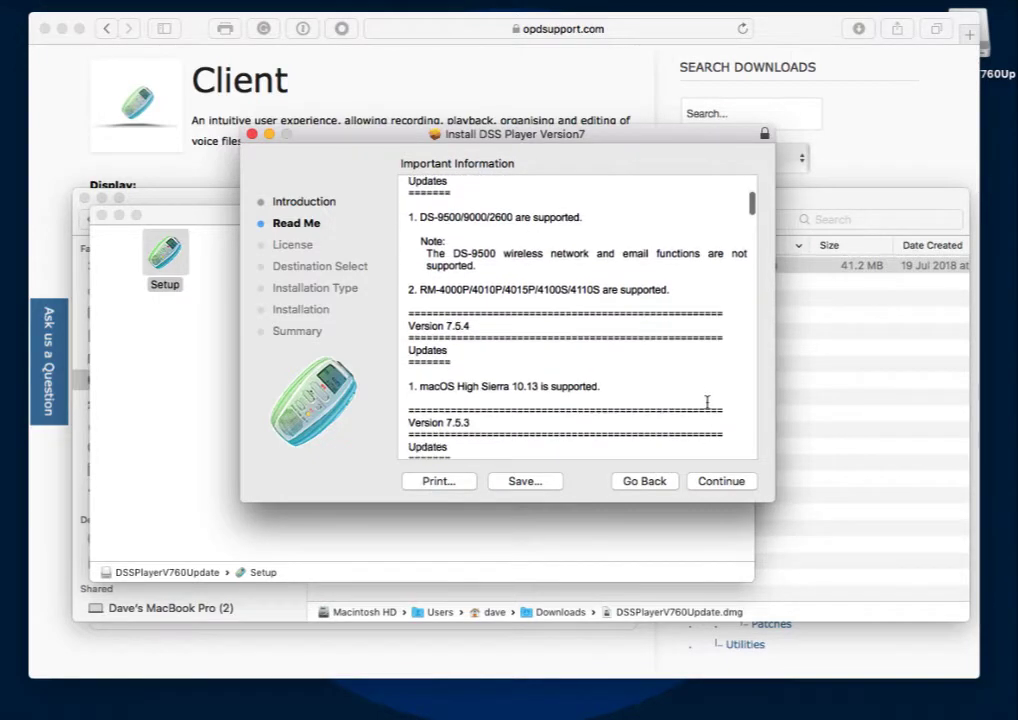
scroll("down", 3)
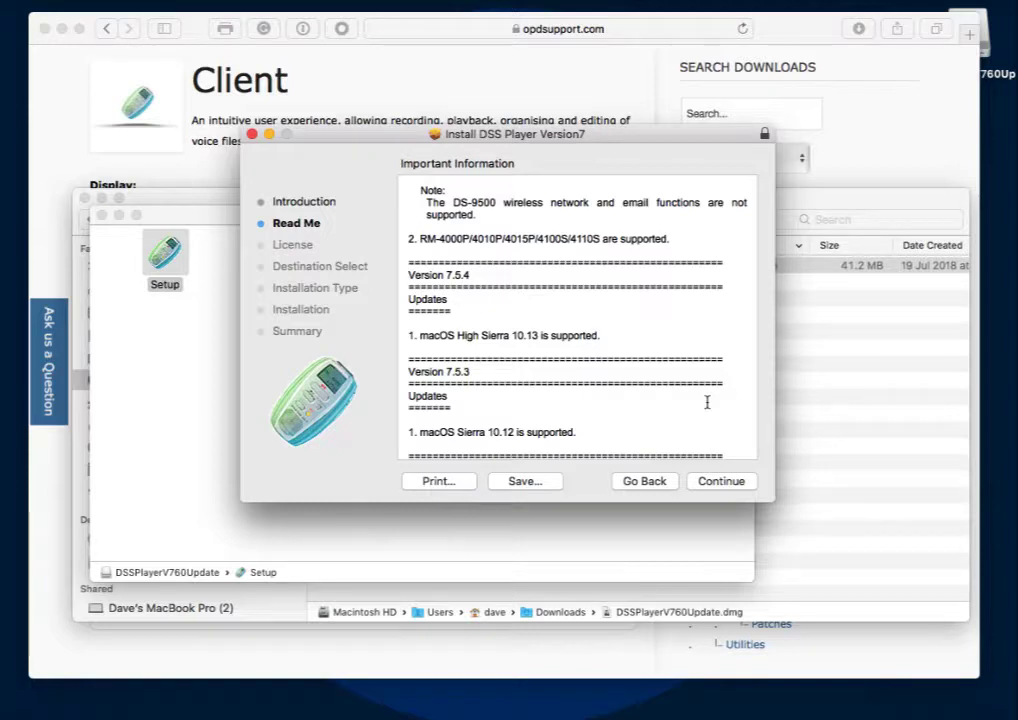
left_click(720, 480)
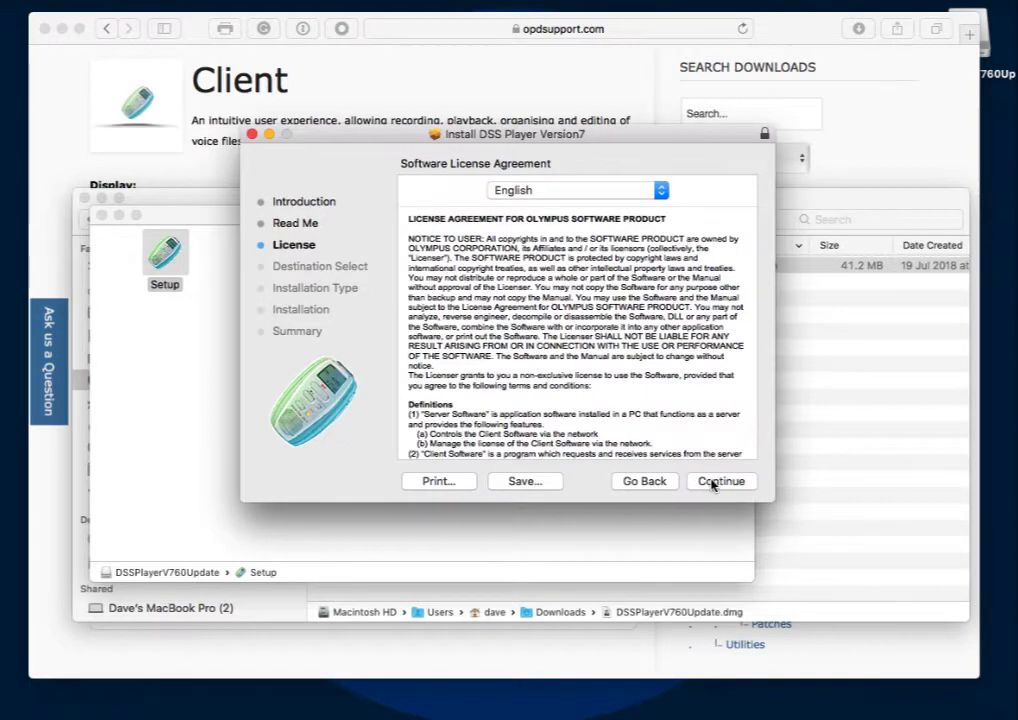
Step: Agree to the license, authorize the standard install with the account password, and continue despite the required restart
left_click(720, 480)
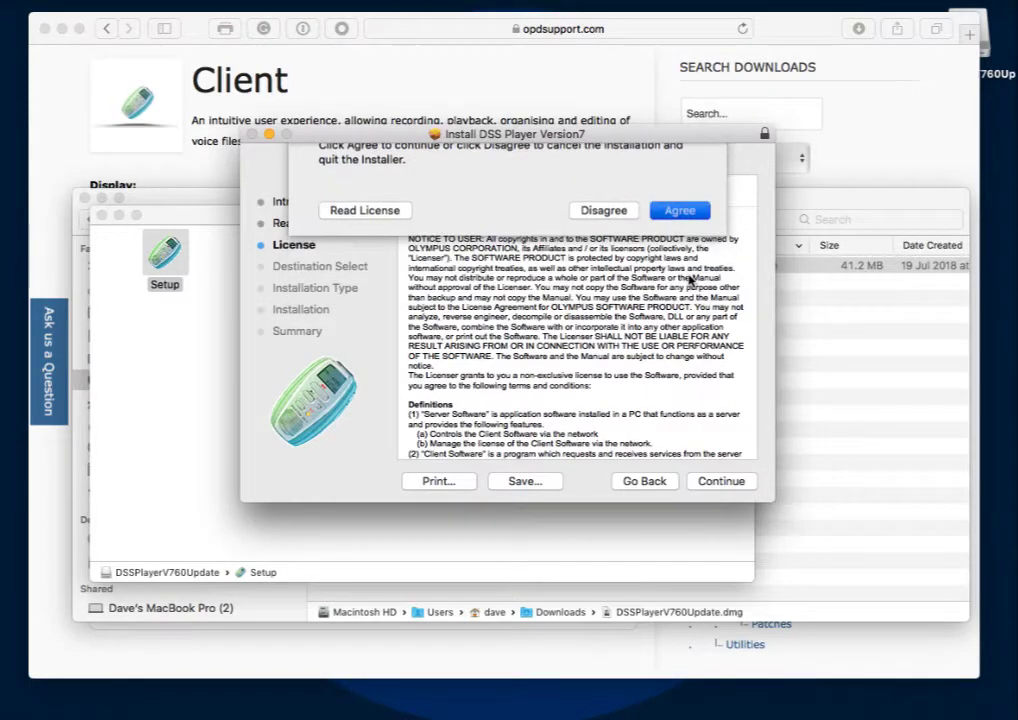
left_click(680, 210)
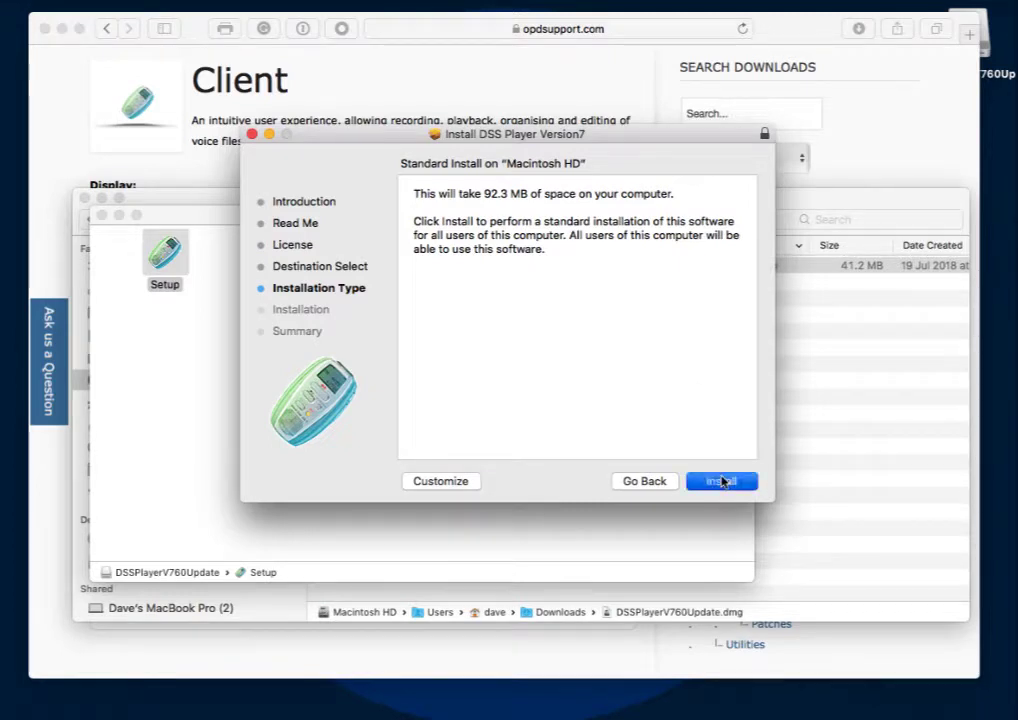
left_click(720, 480)
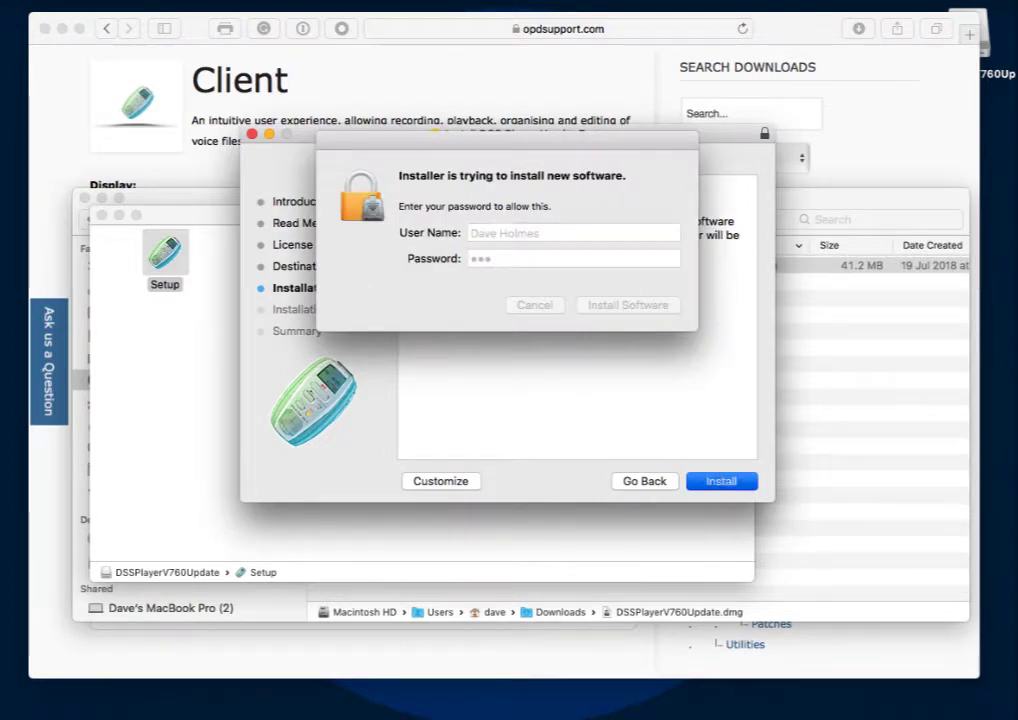
left_click(720, 480)
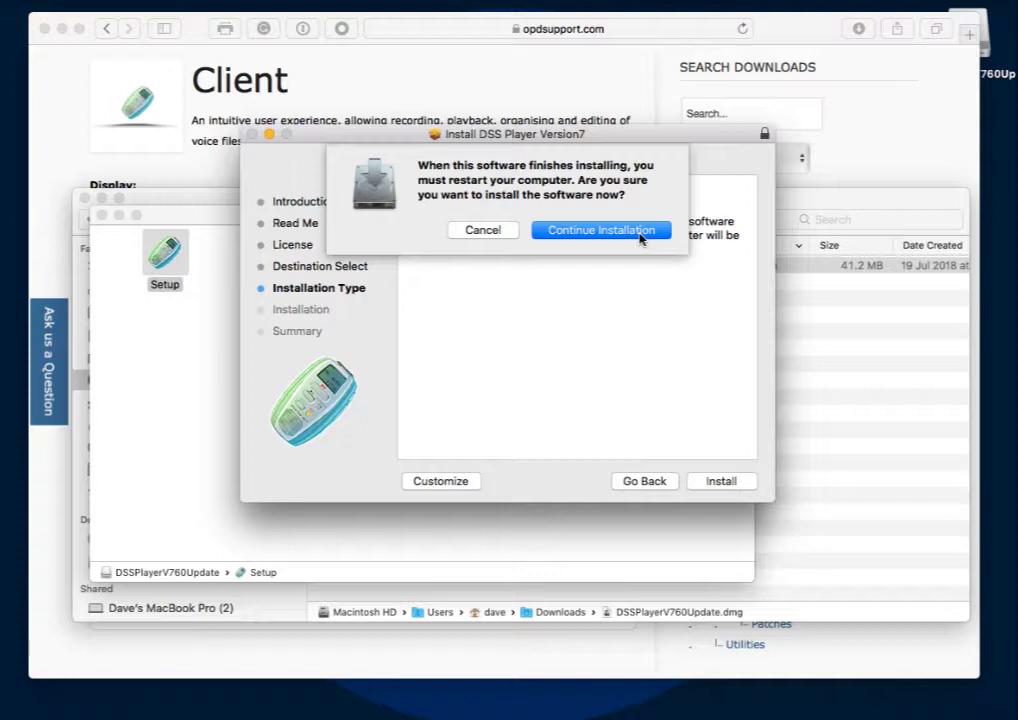
left_click(600, 230)
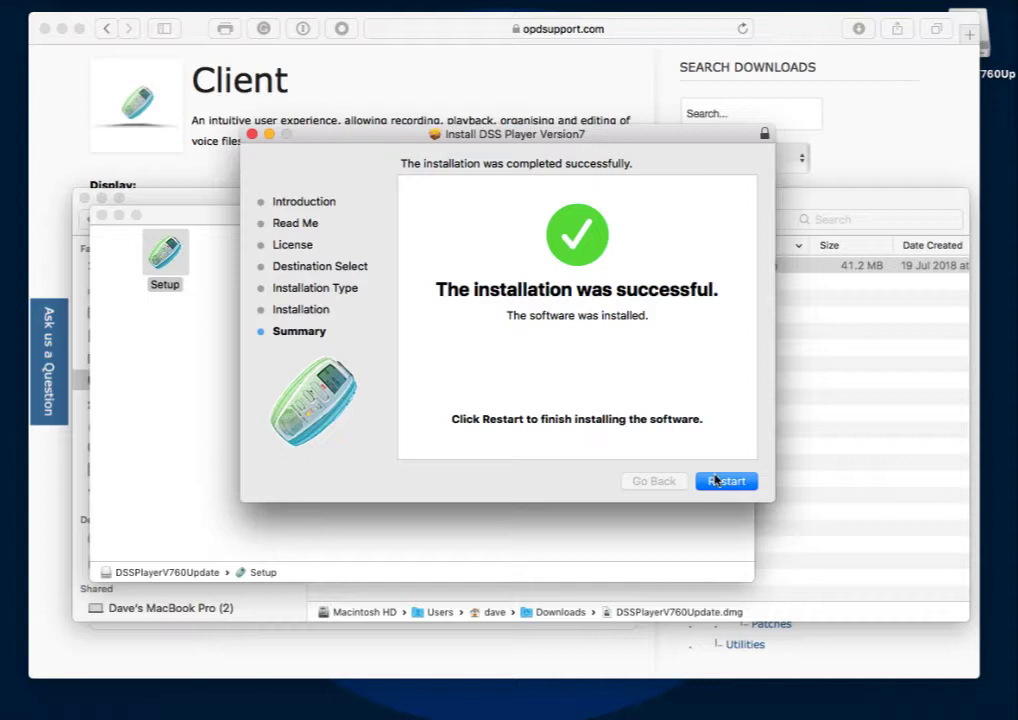
mouse_move(716, 420)
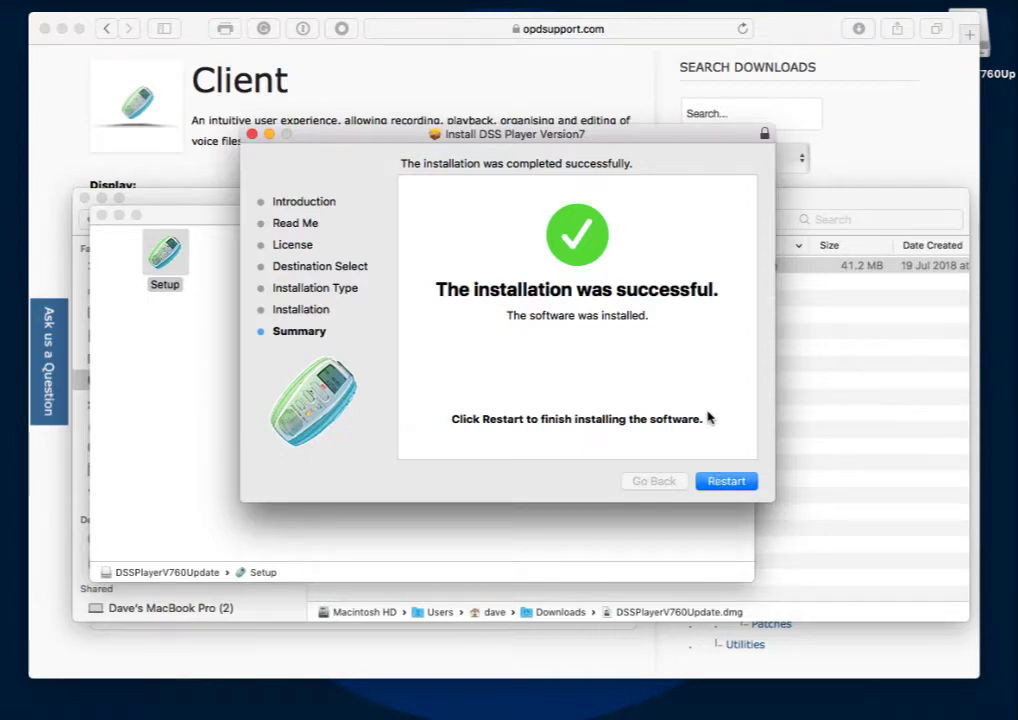